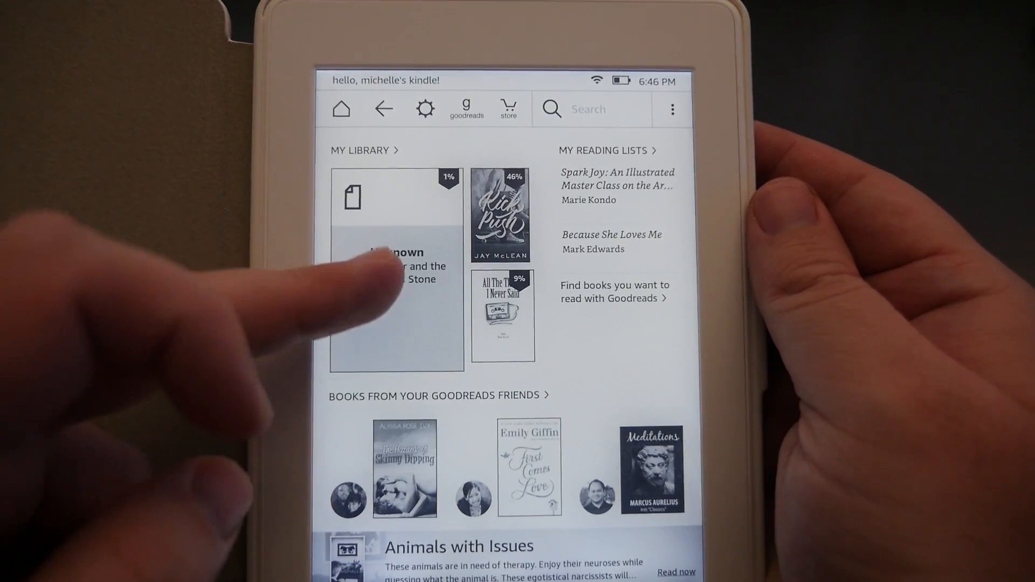
- Open the Harry Potter book from My Library, starting at about 1%
left_click(396, 265)
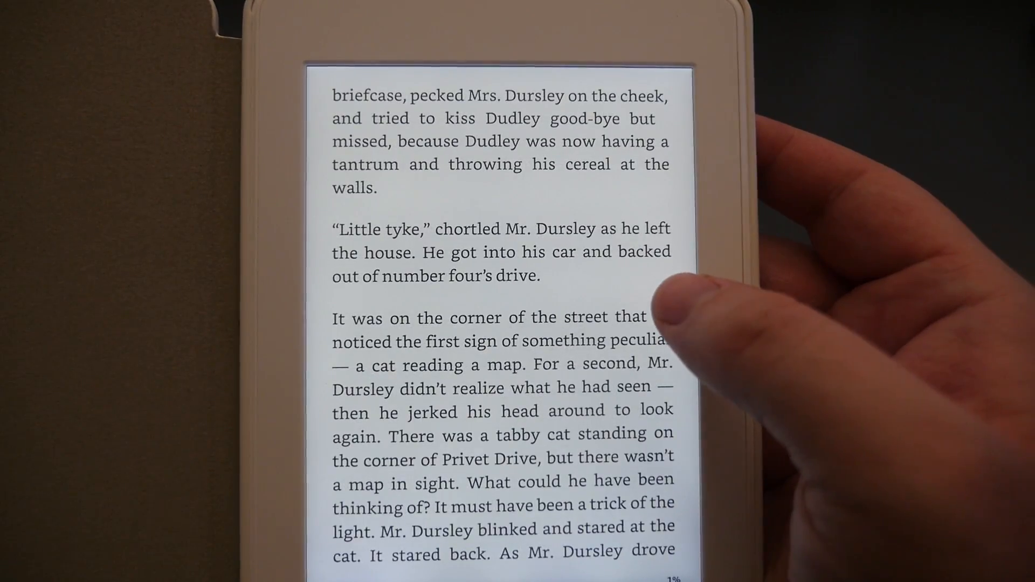
- Turn to the next page, where Mr. Dursley drives toward town
left_click(660, 303)
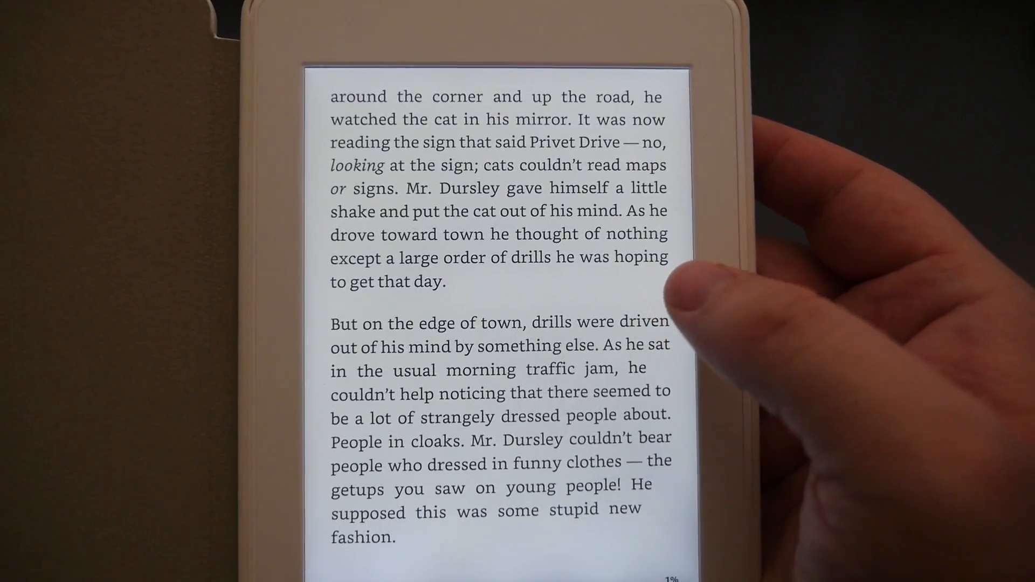